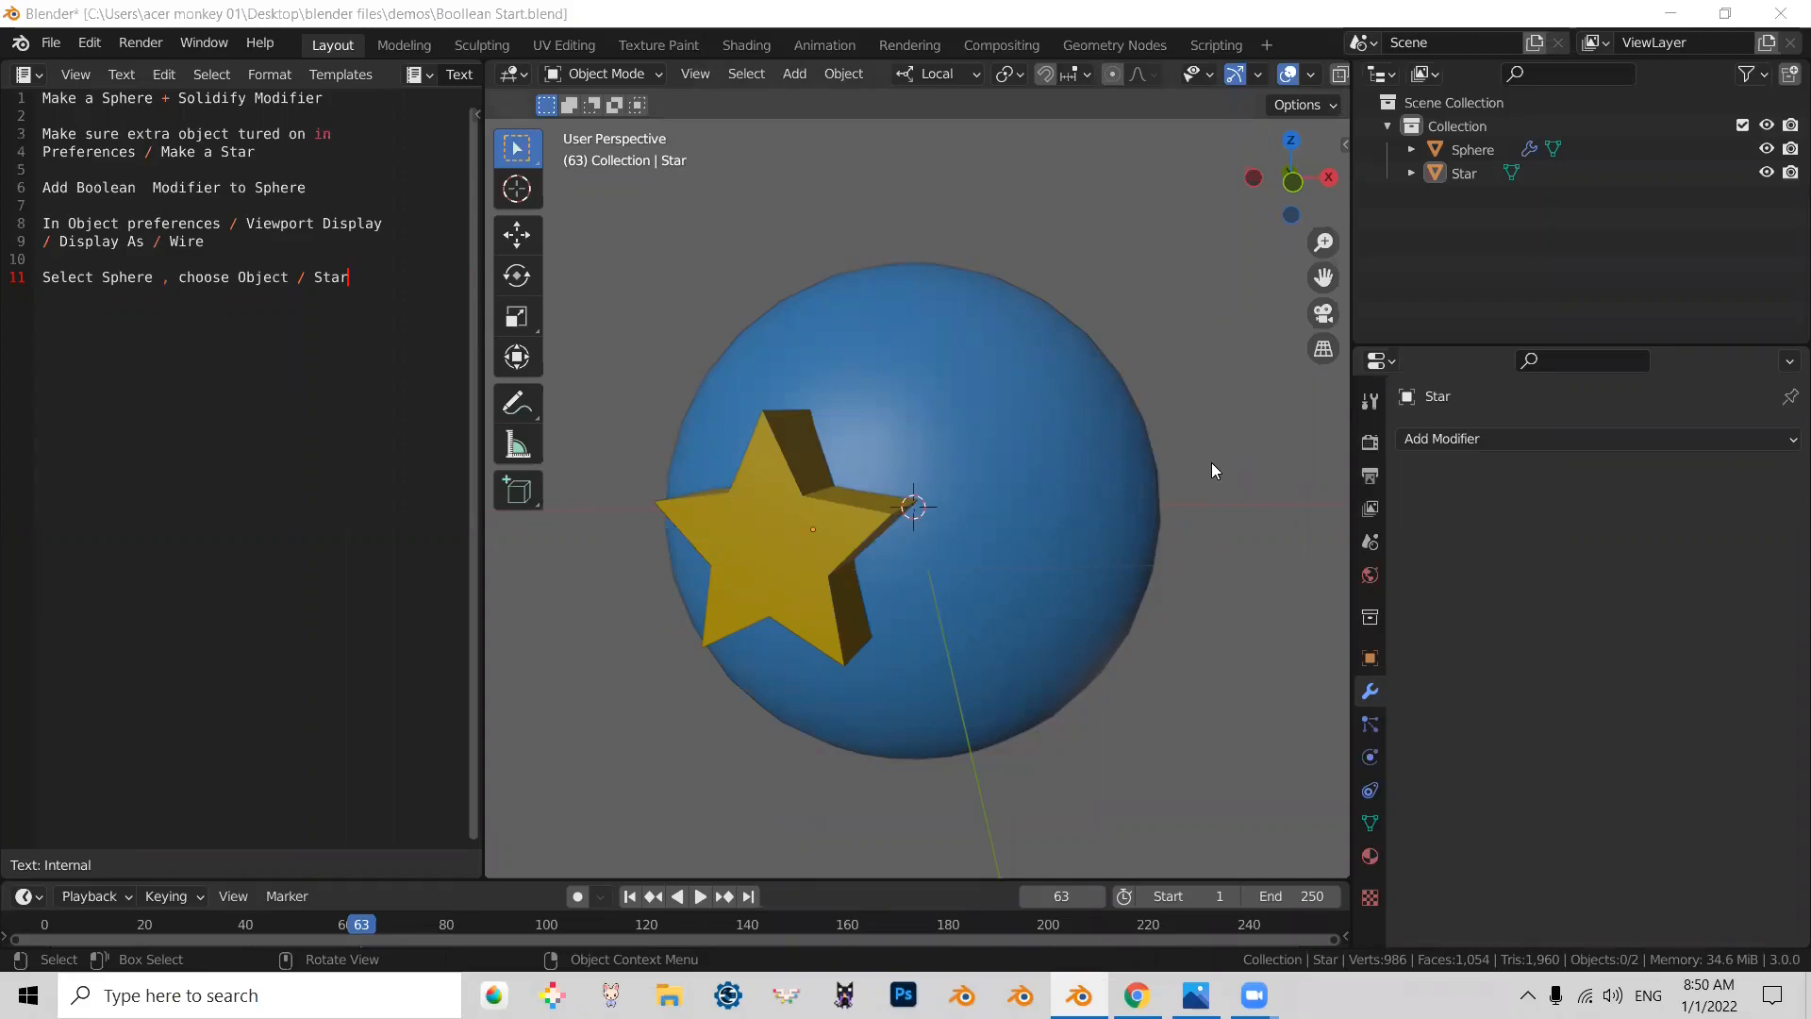
mouse_move(804, 208)
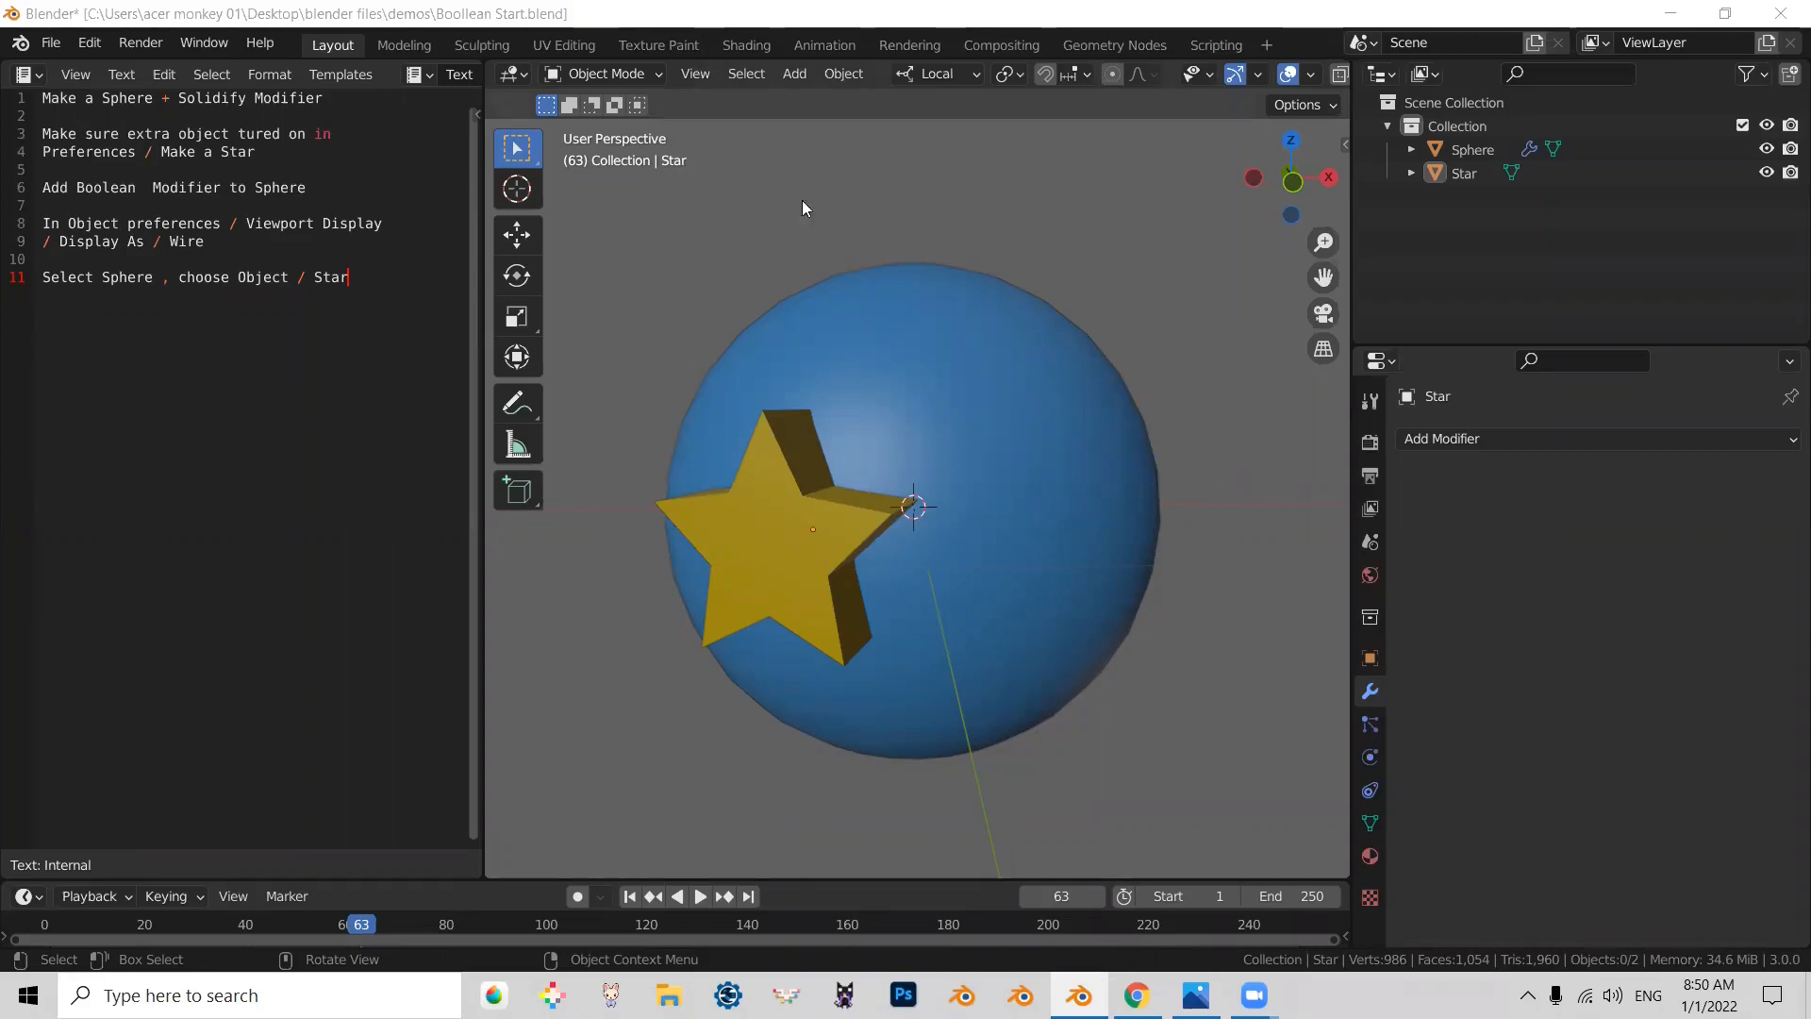
mouse_move(941, 420)
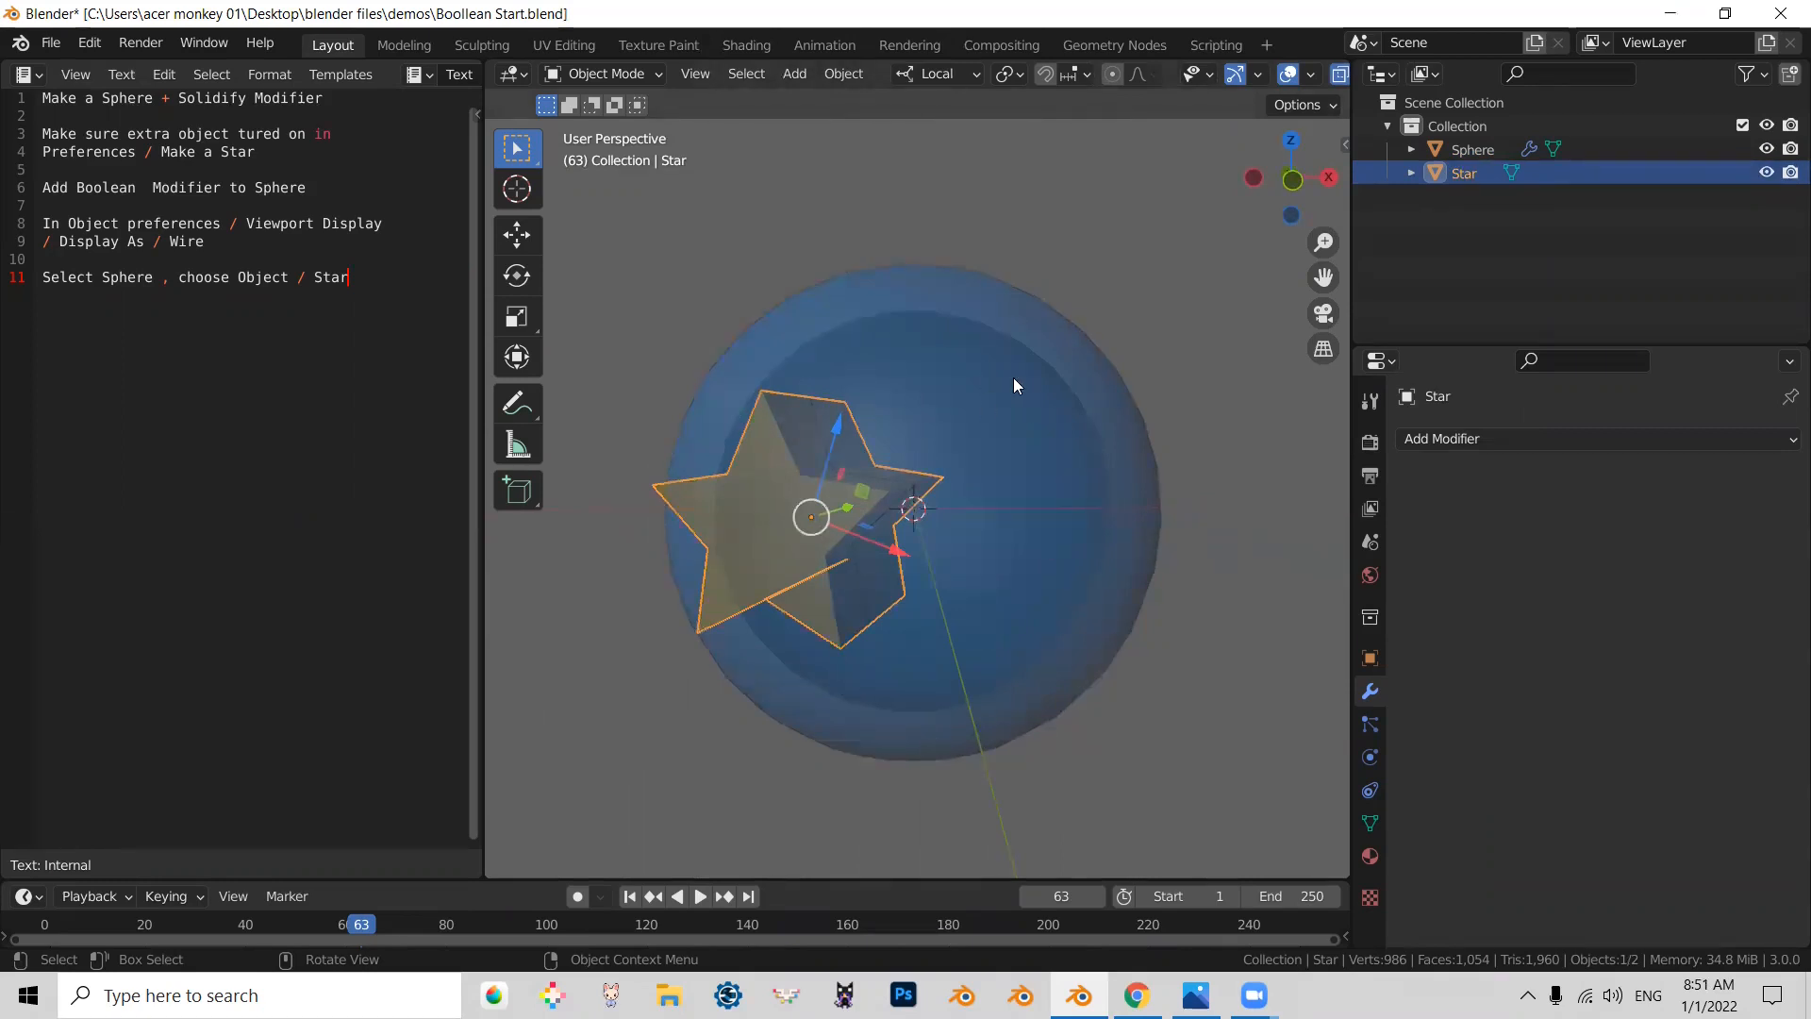
Select the solidified Sphere in the Outliner and bring up the Add Modifier list.
left_click(1473, 149)
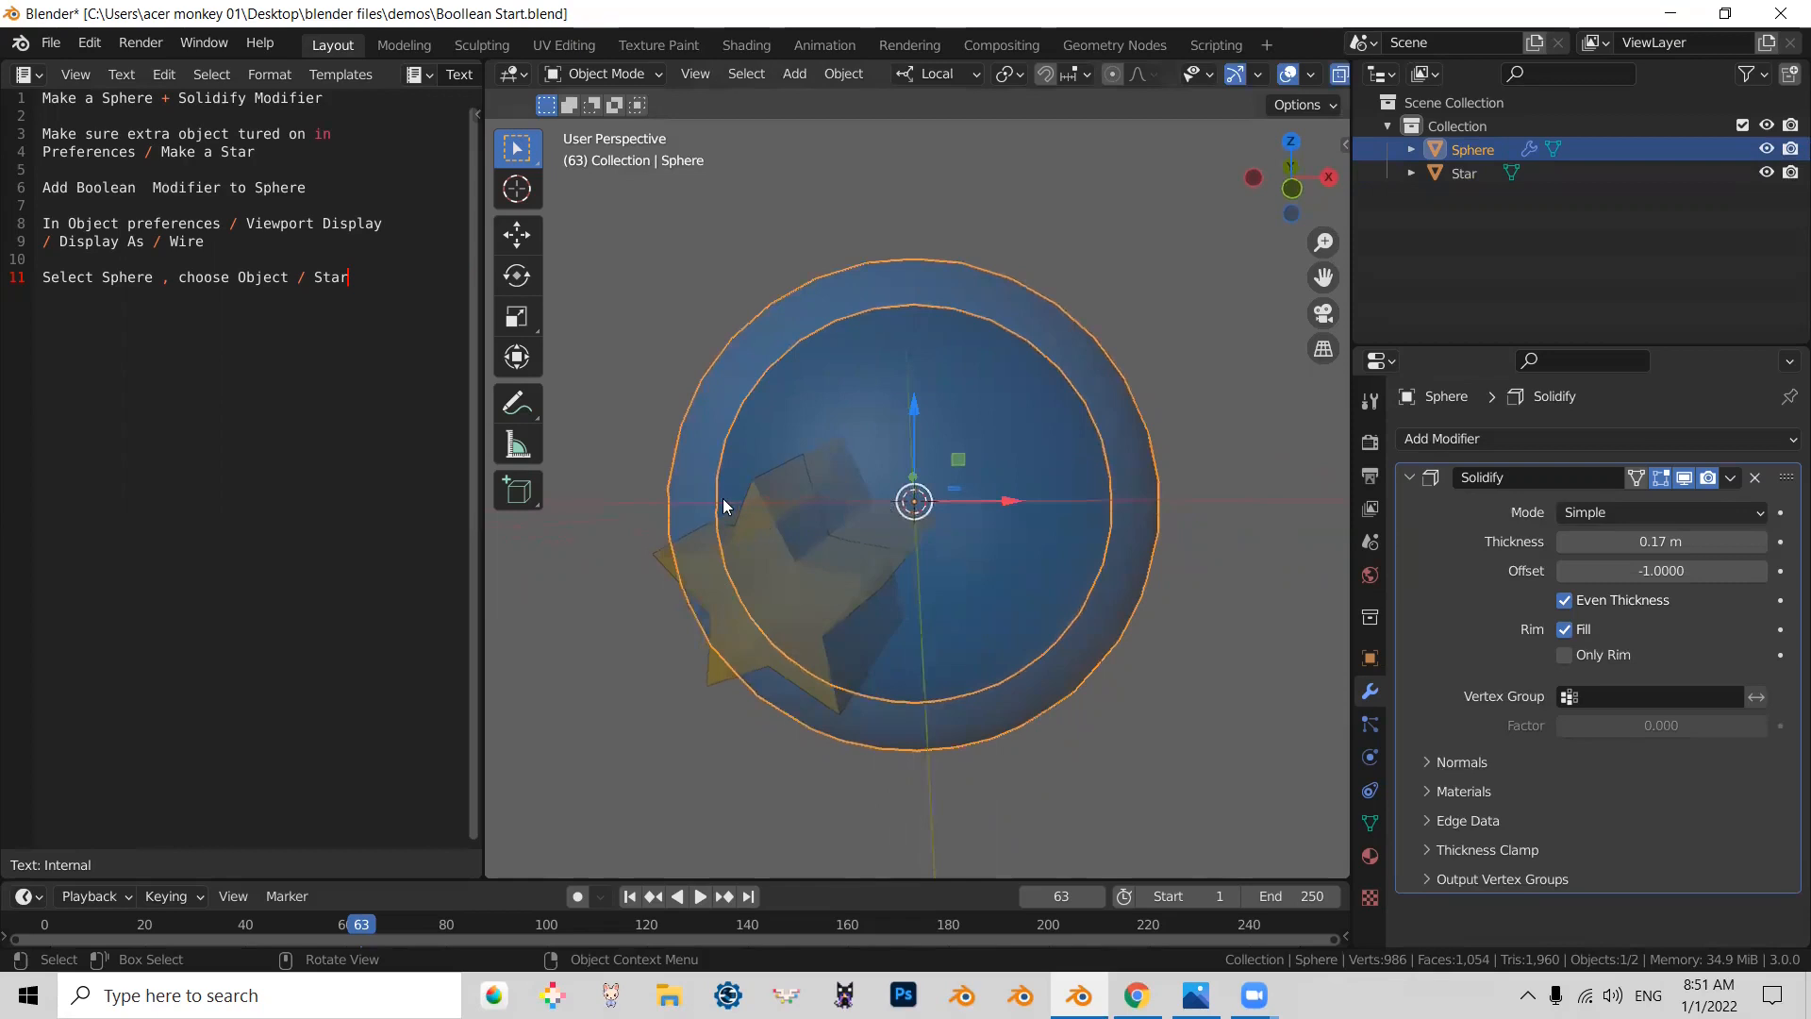
mouse_move(986, 543)
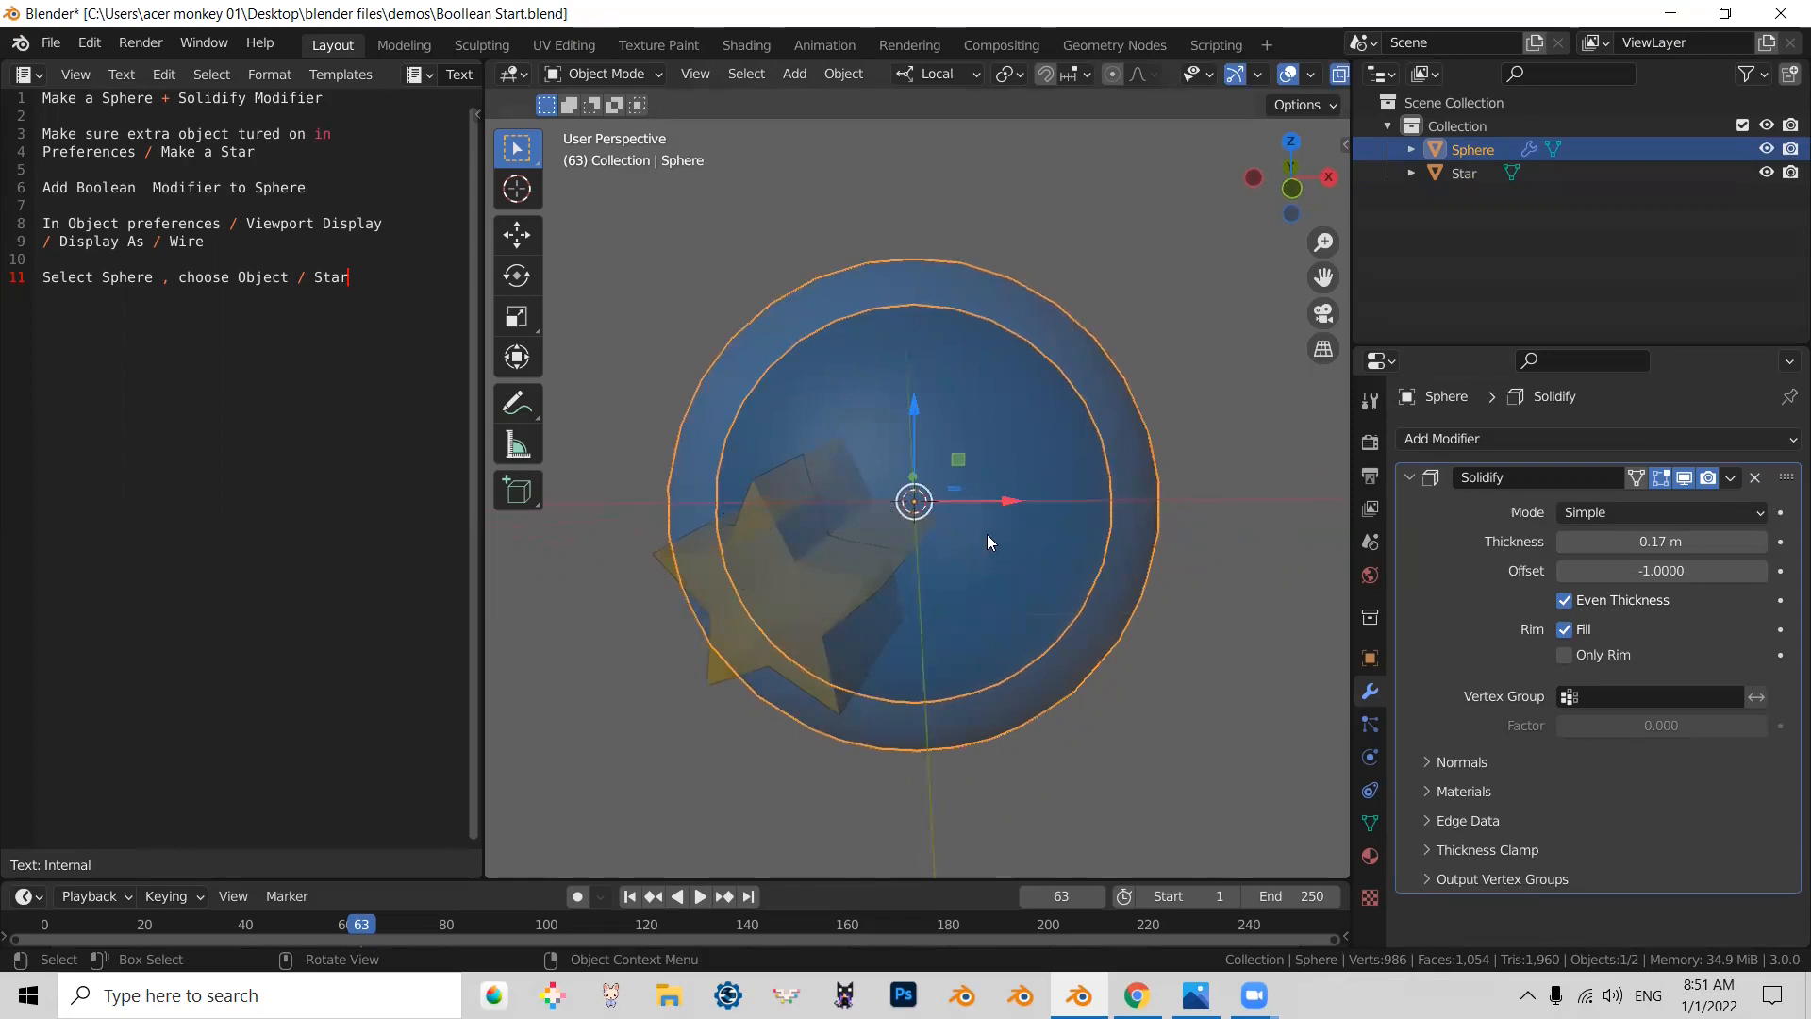
left_click(1440, 437)
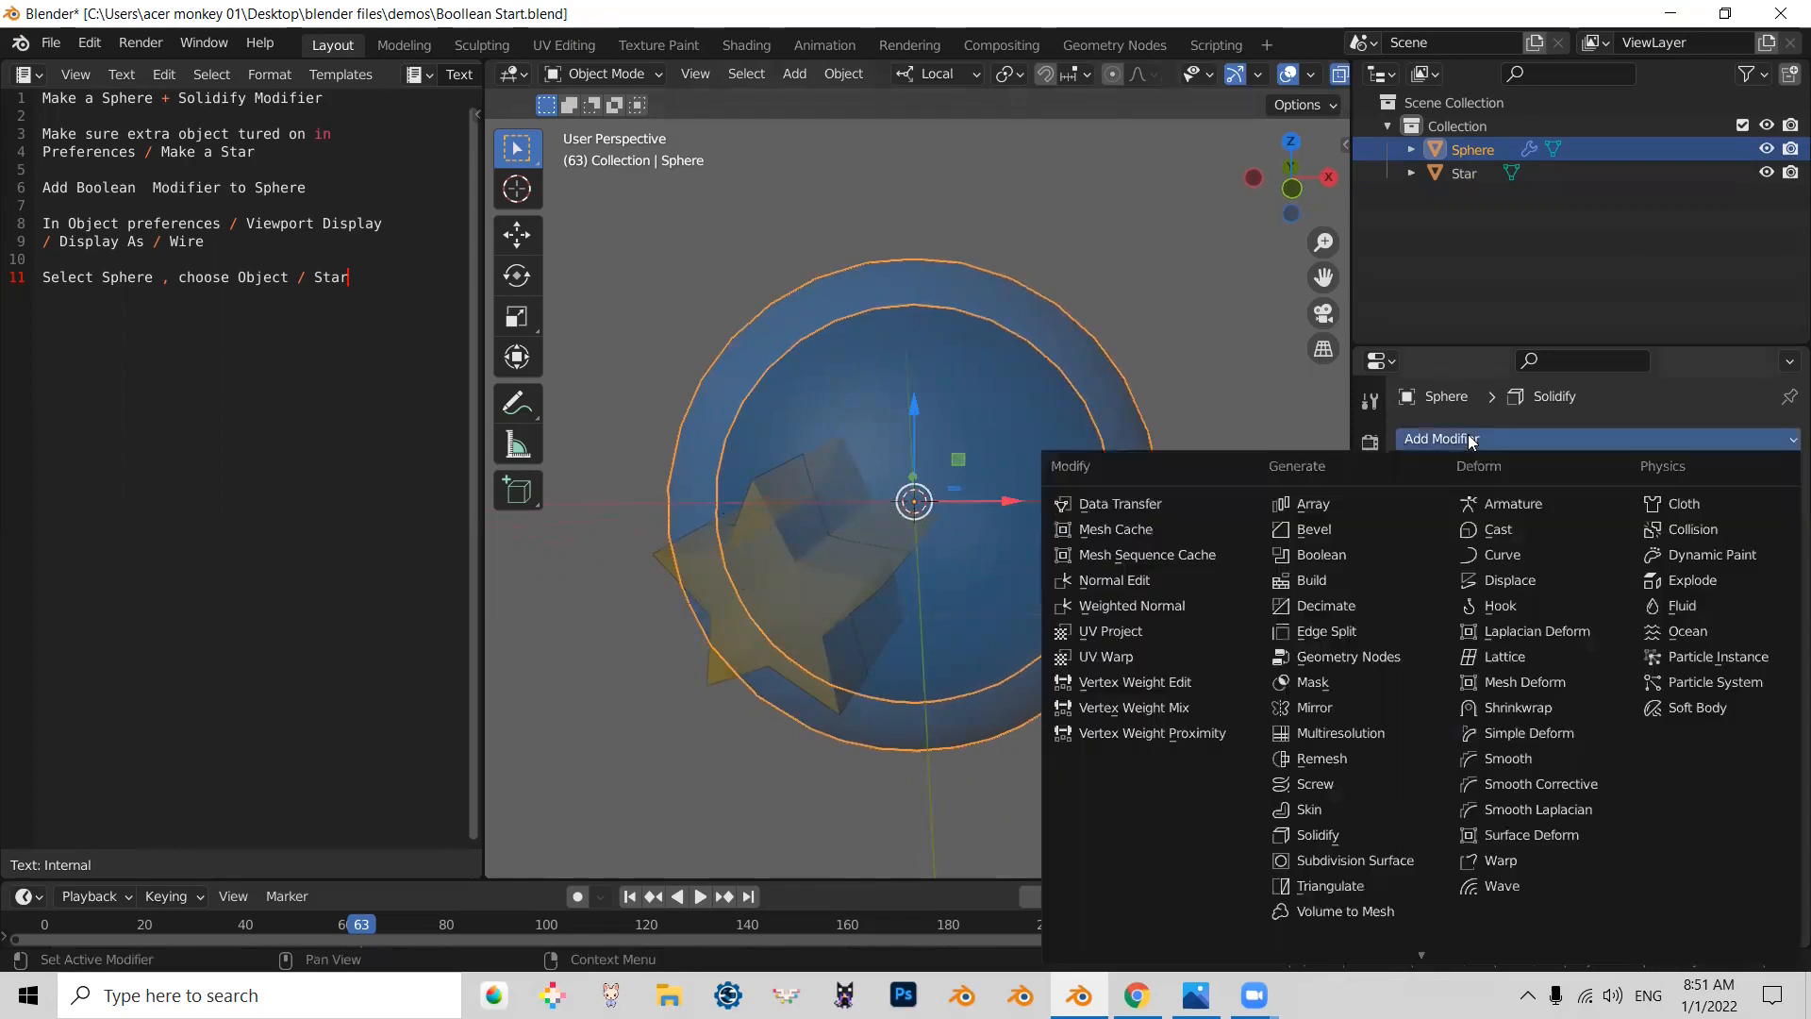
mouse_move(1319, 555)
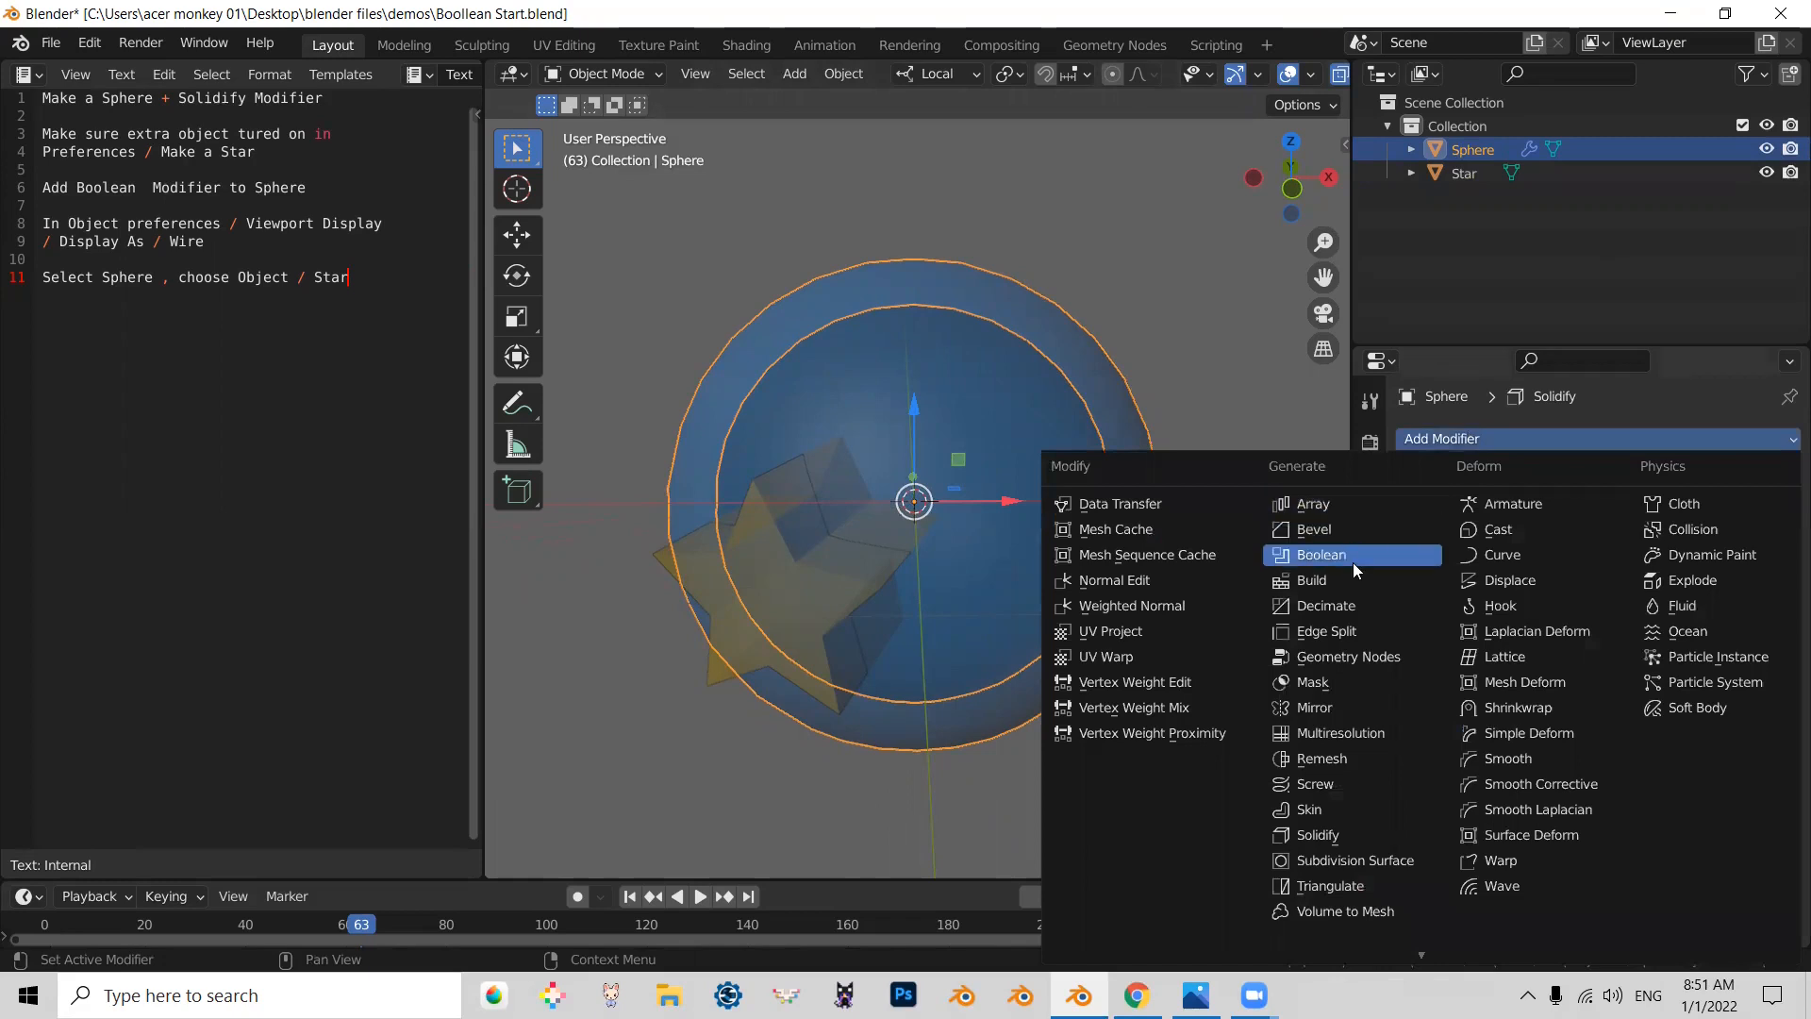
Add a Boolean Difference modifier to the sphere with Star as the cutter object, then select the Star.
left_click(1320, 554)
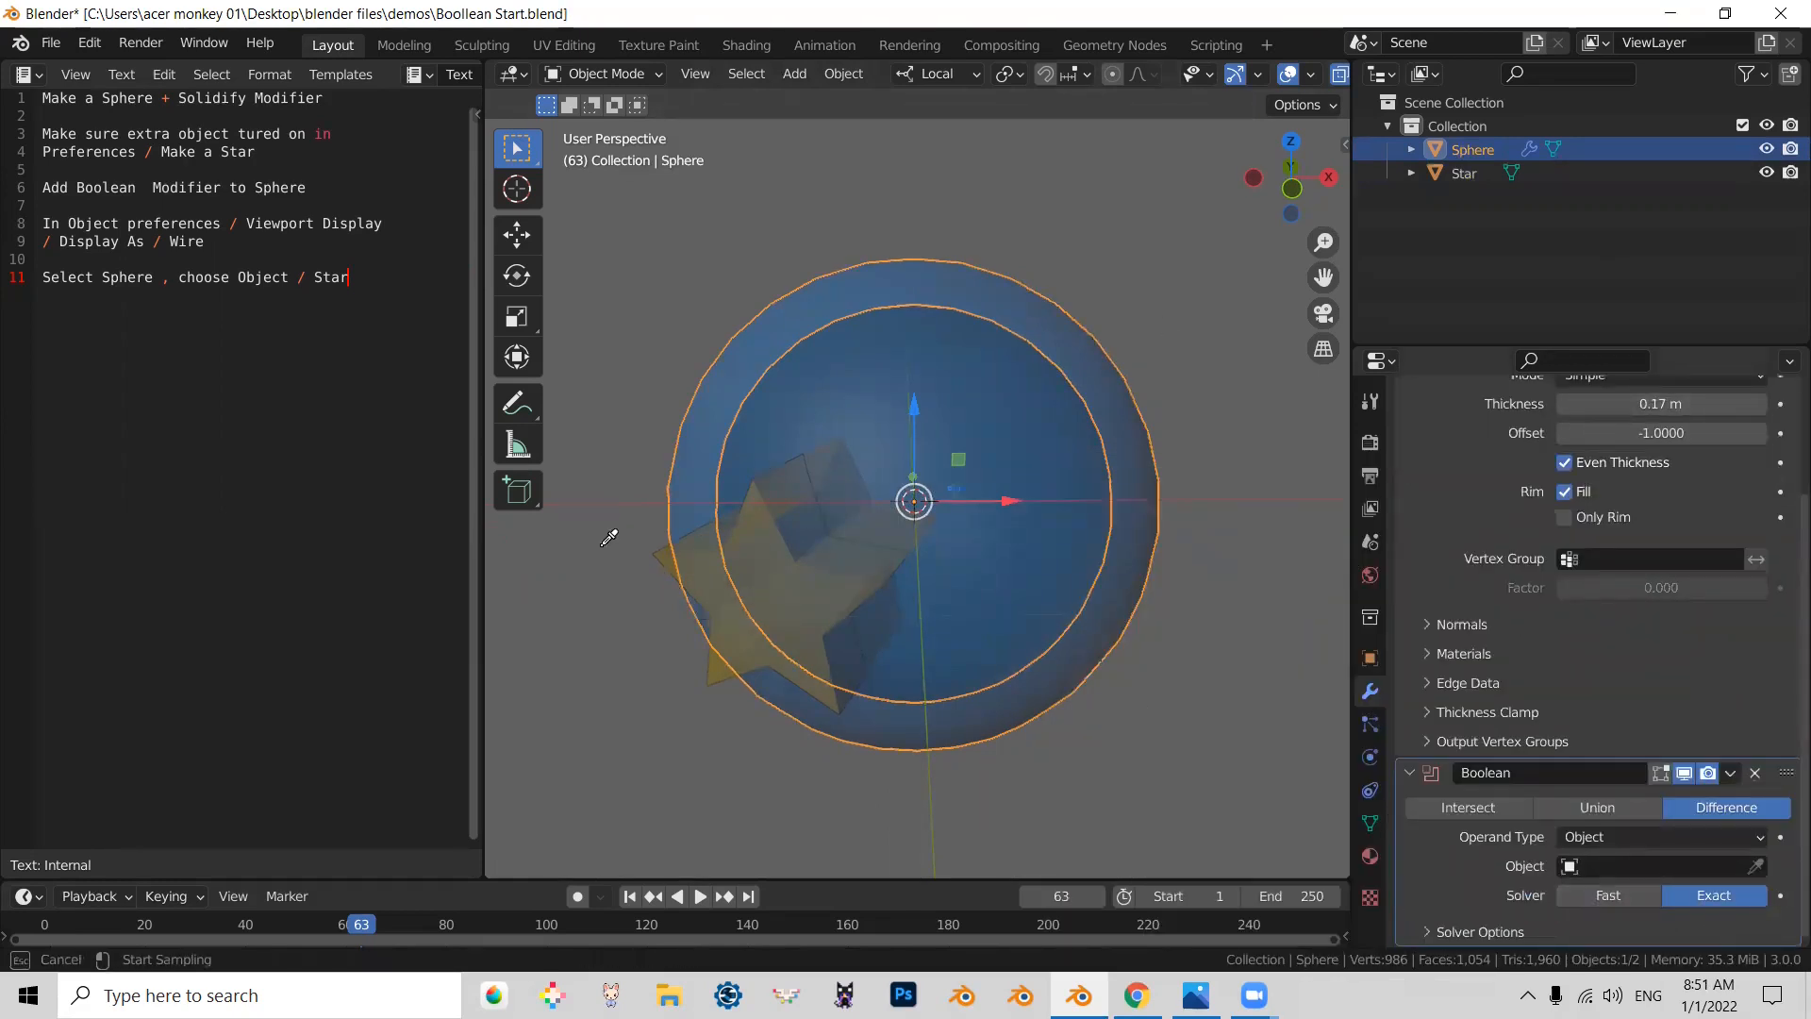
left_click(1652, 866)
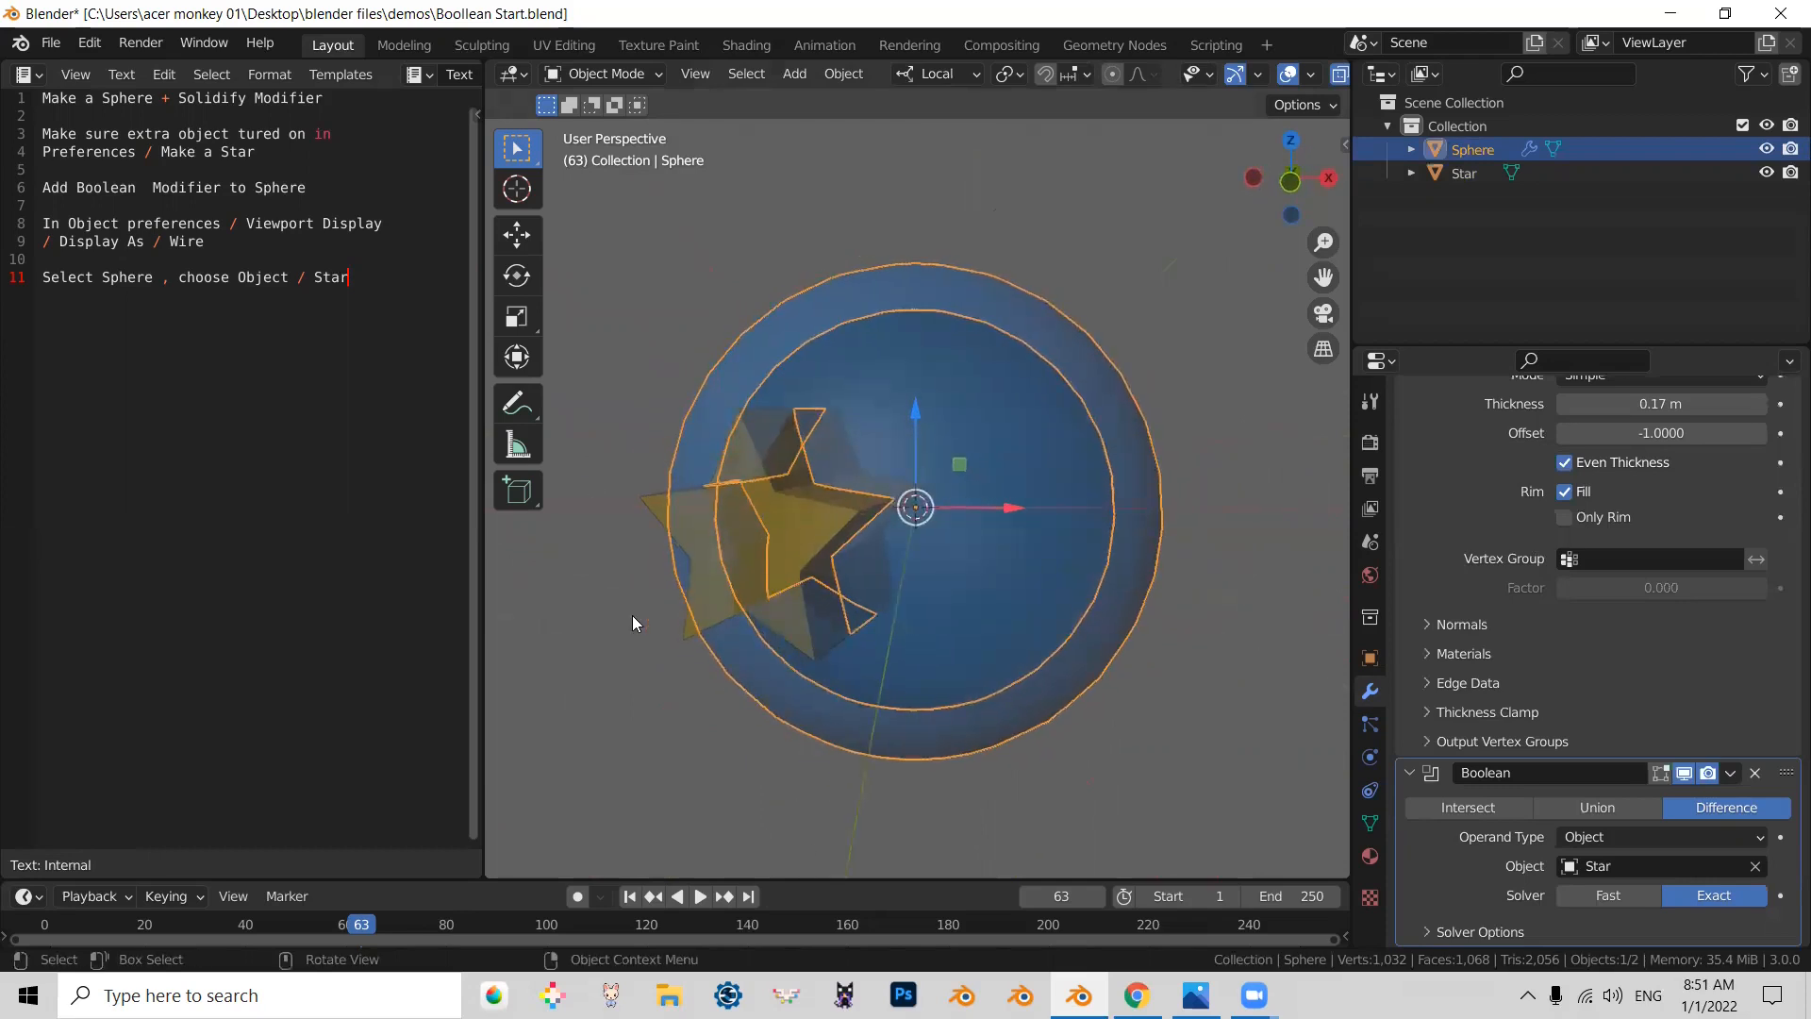
left_click(1462, 174)
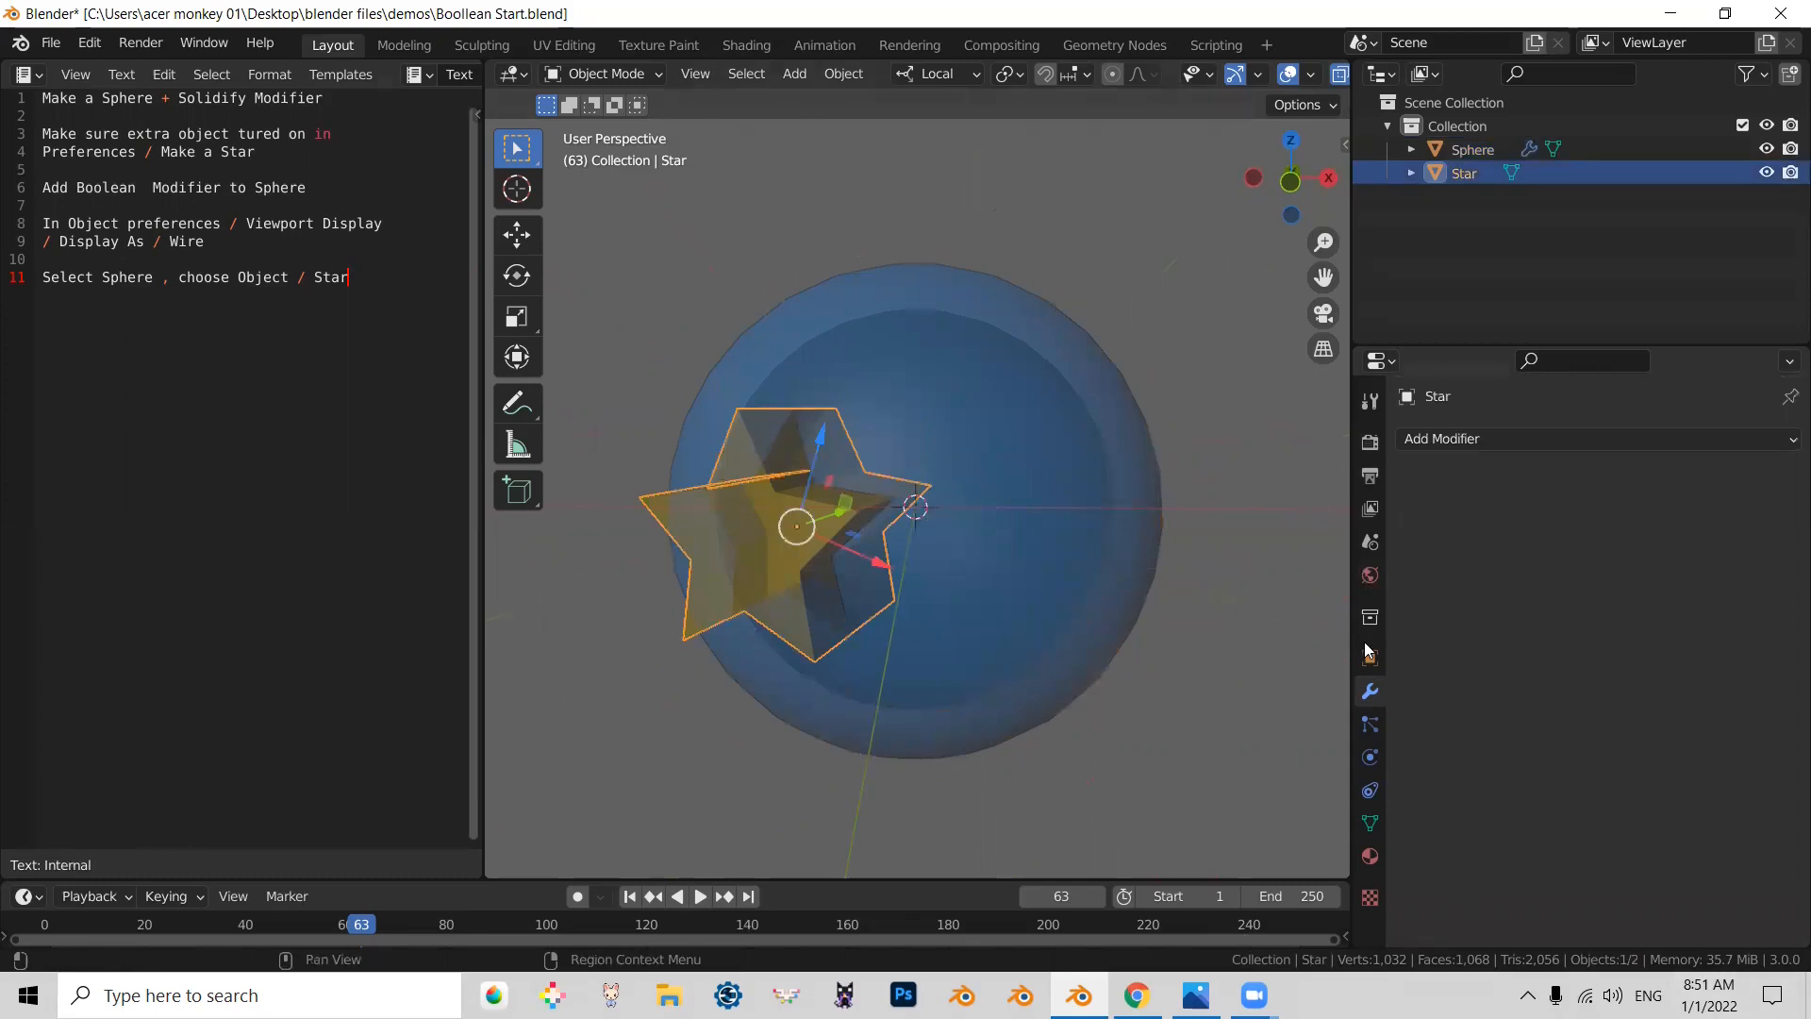
Set the star's Viewport Display to Wire so the star-shaped hole in the sphere shows.
left_click(1369, 660)
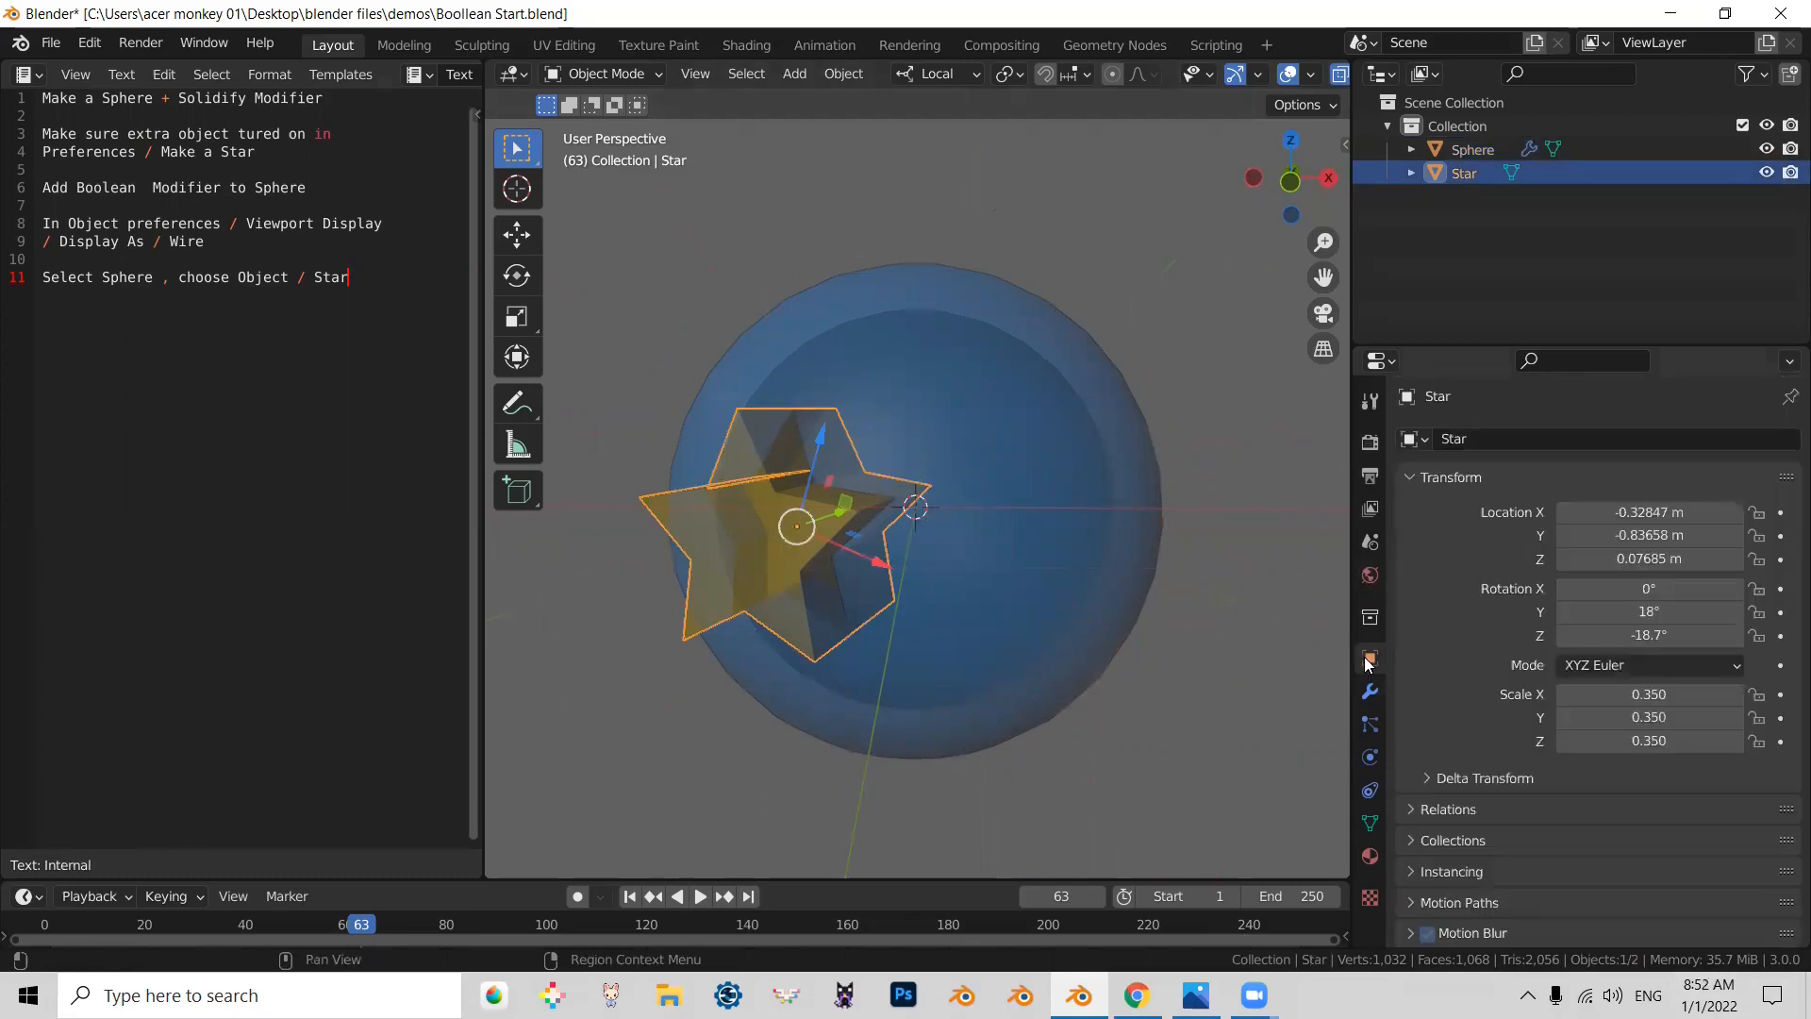
scroll("down", 3)
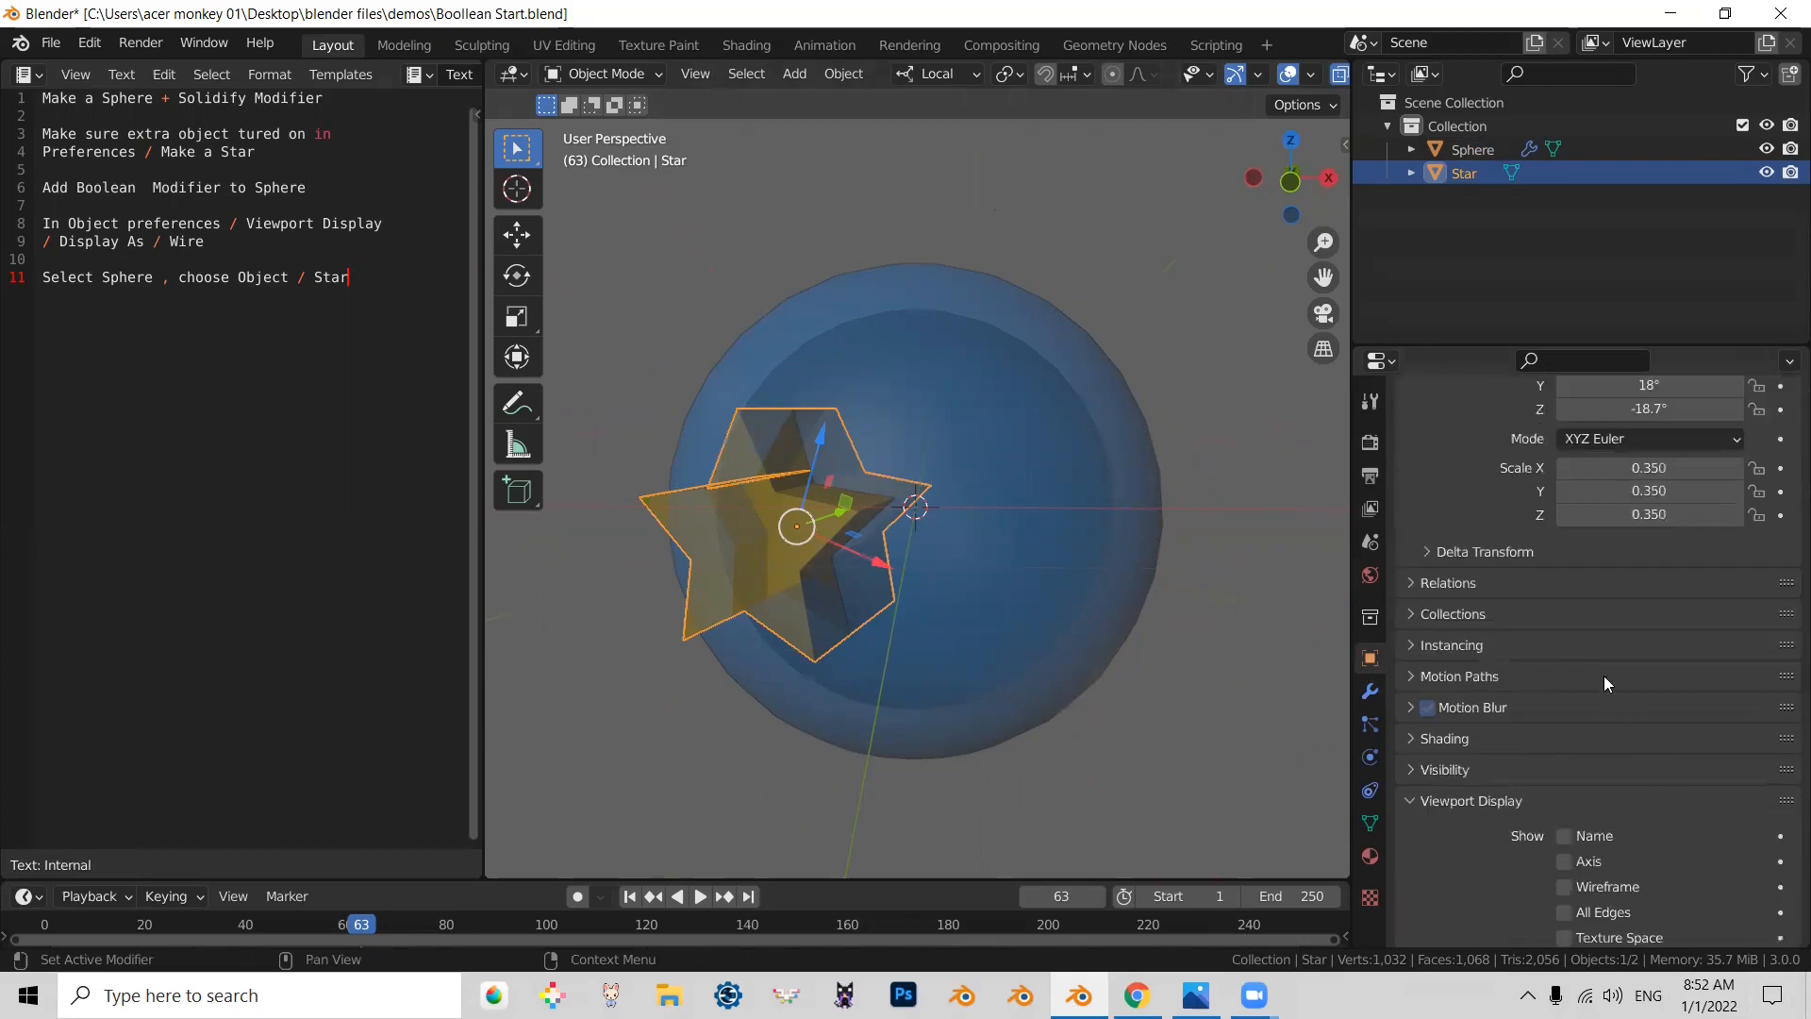
scroll("down", 3)
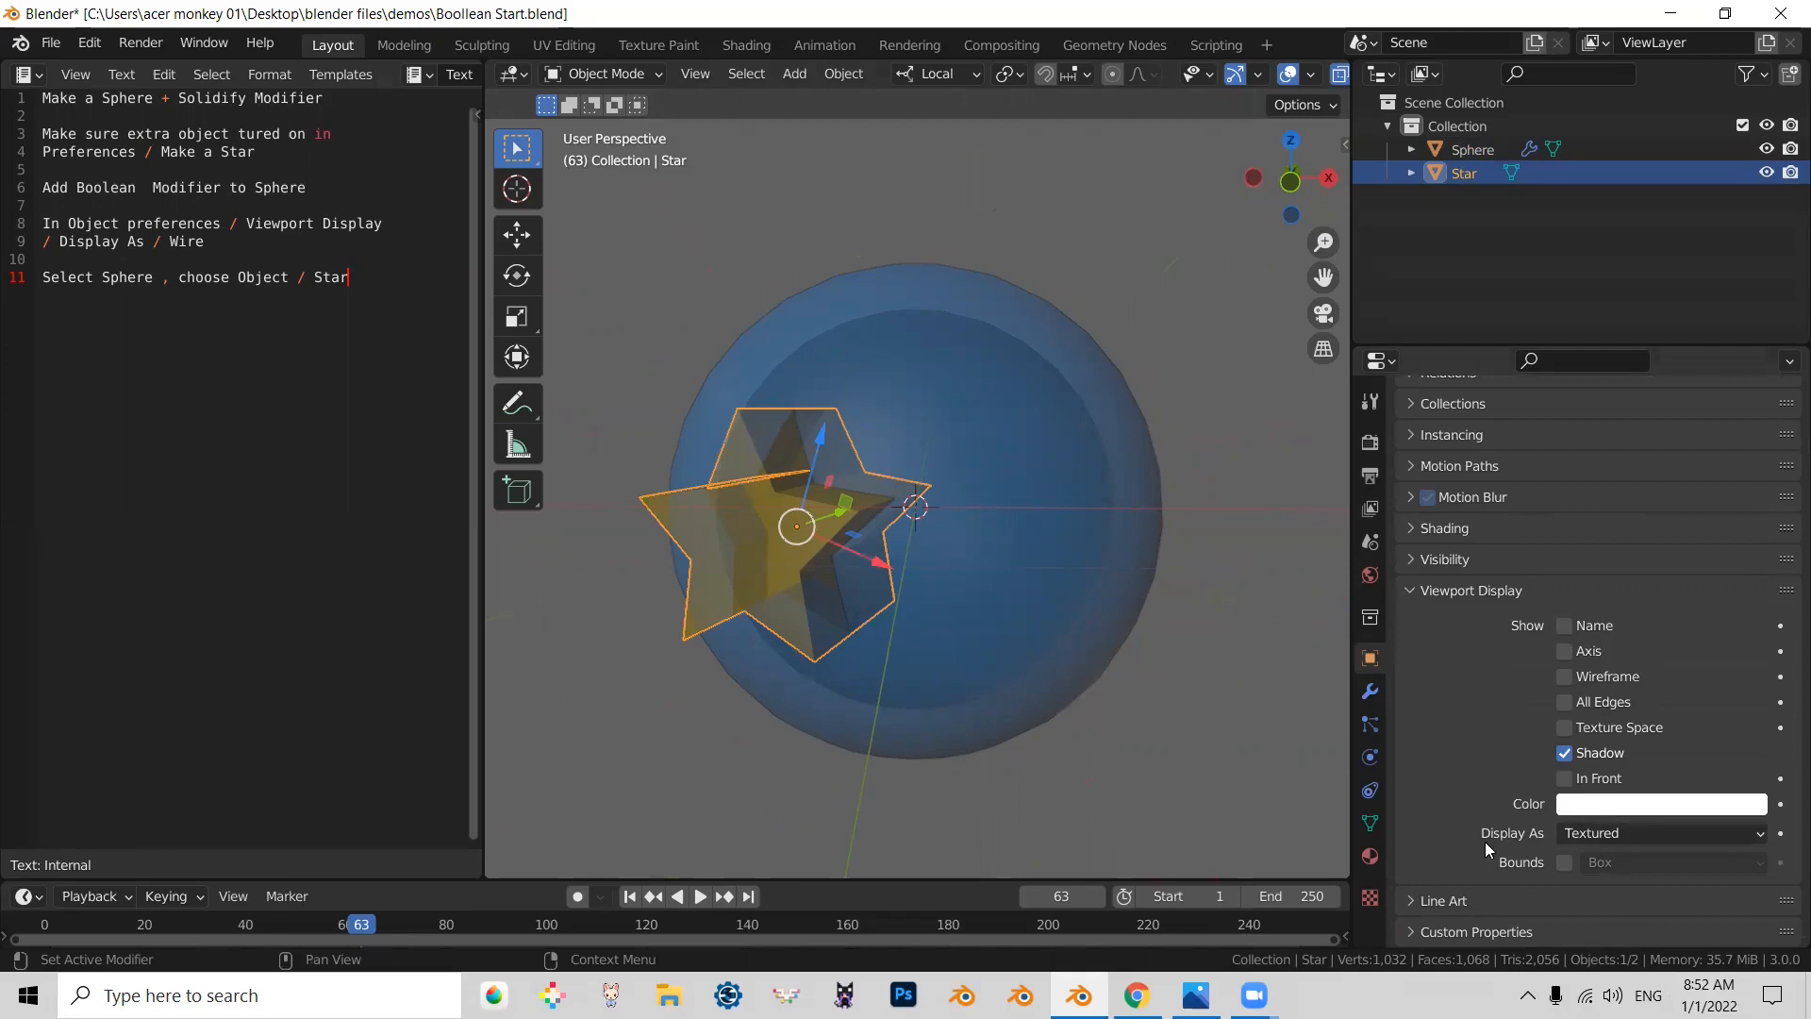
left_click(1660, 832)
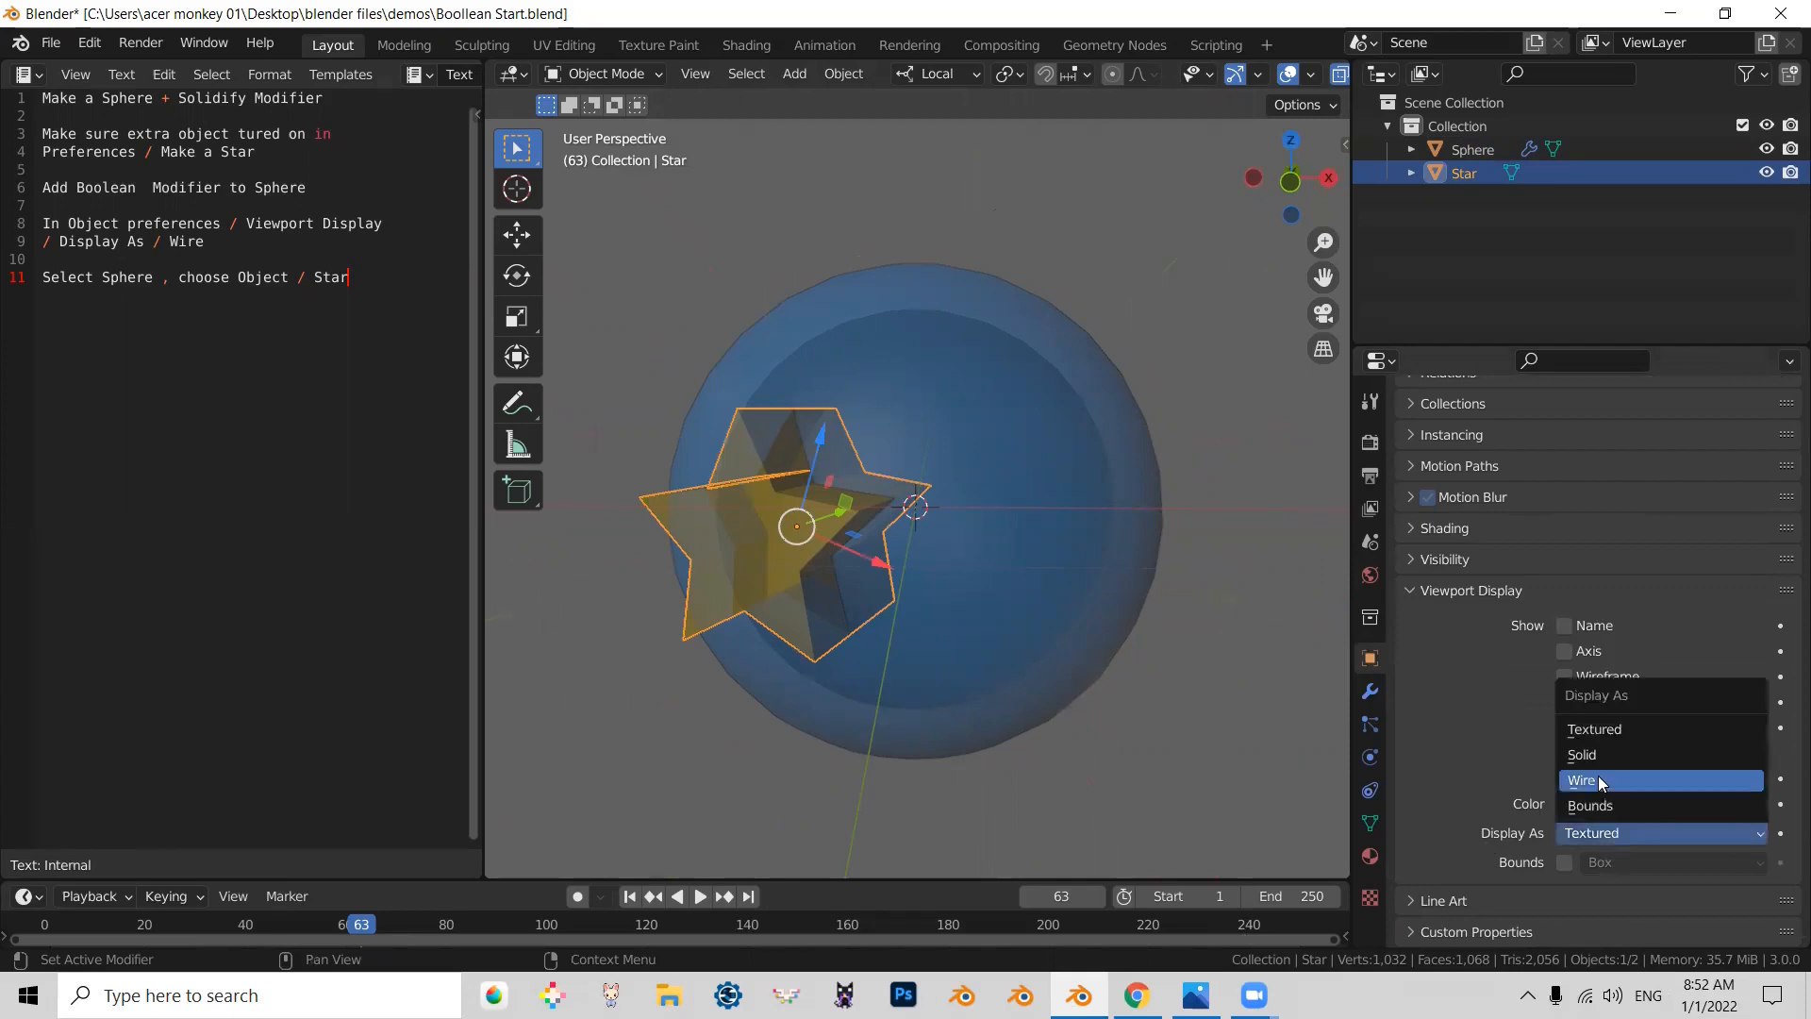
left_click(1581, 779)
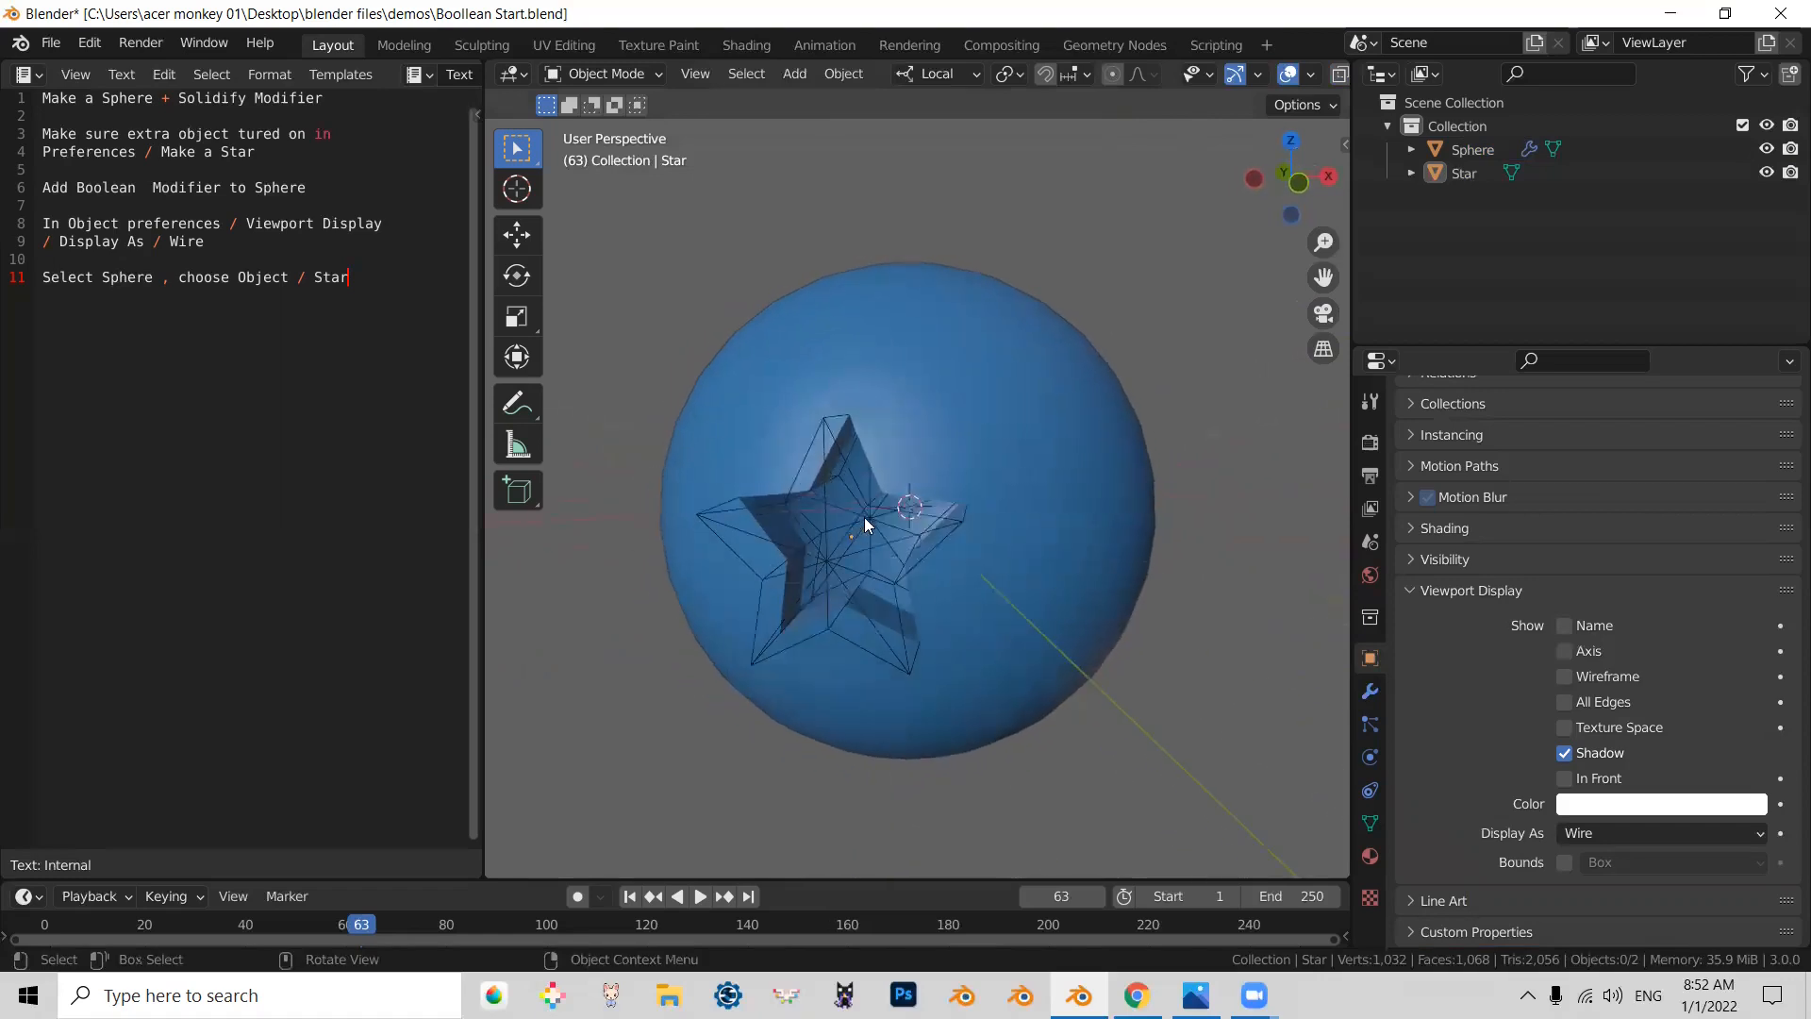
Select the wireframe star cutter in the viewport to rotate and reposition it.
left_click(831, 521)
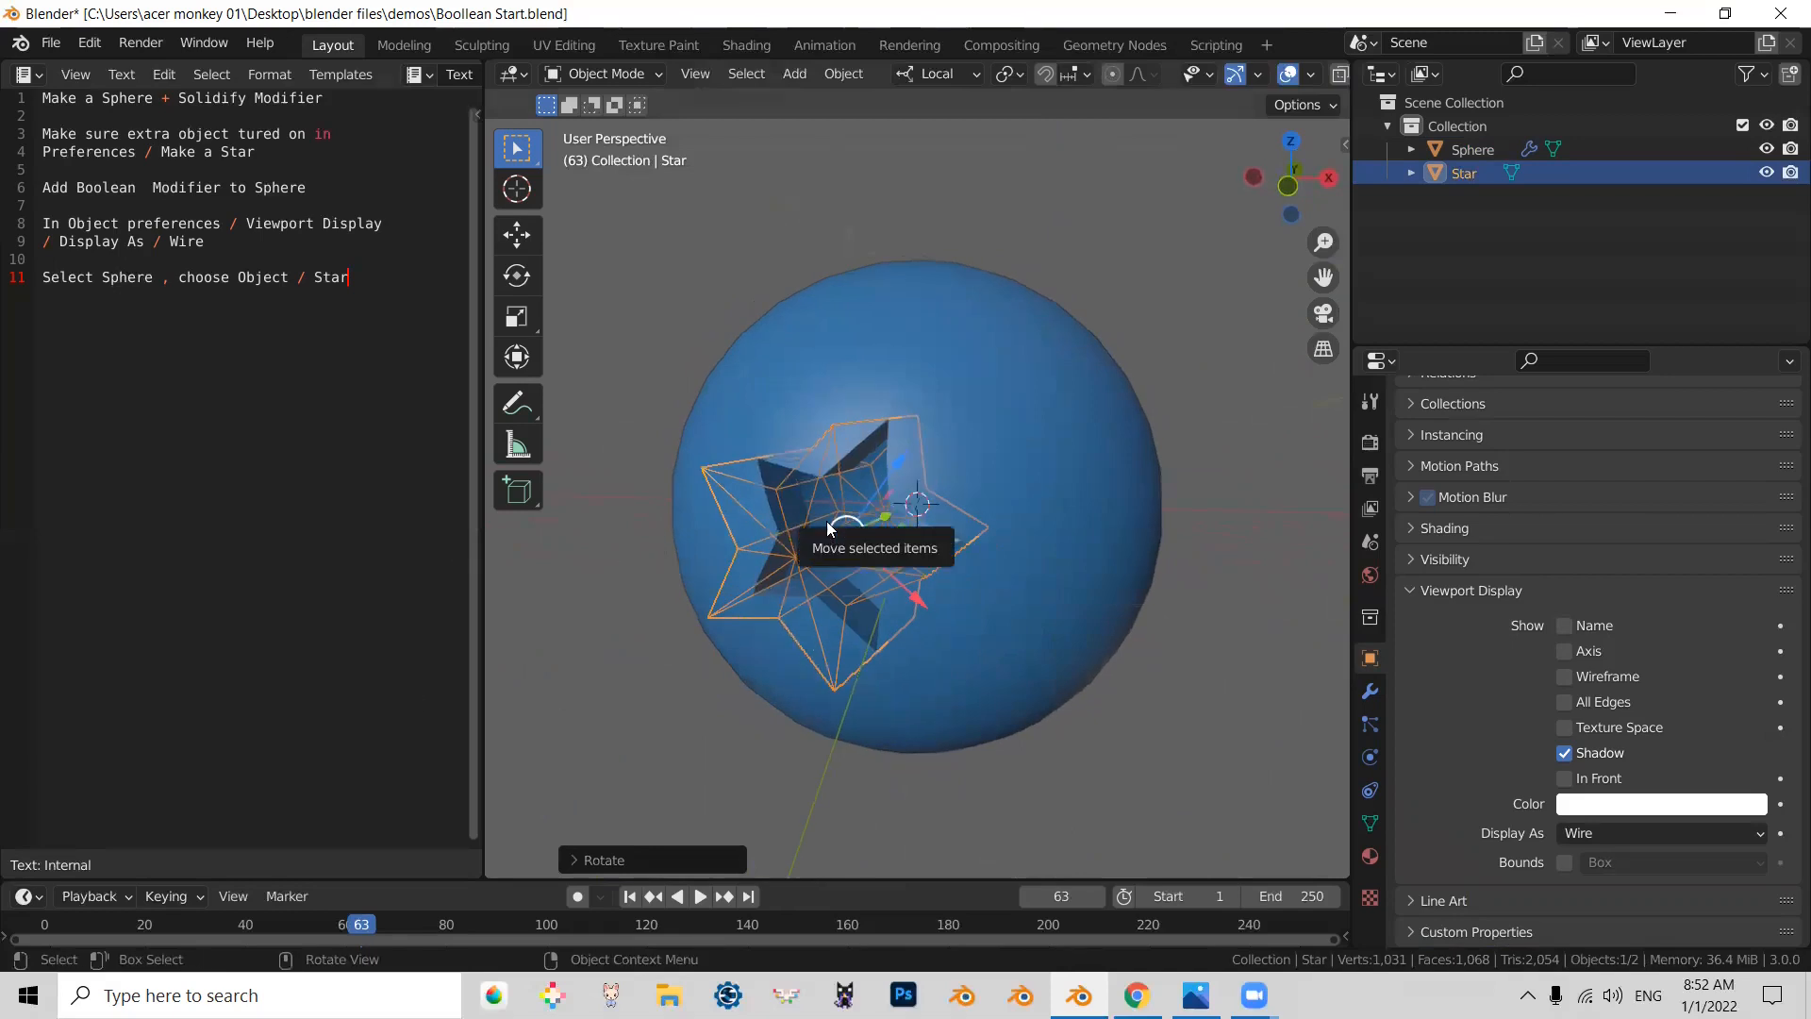
mouse_move(996, 266)
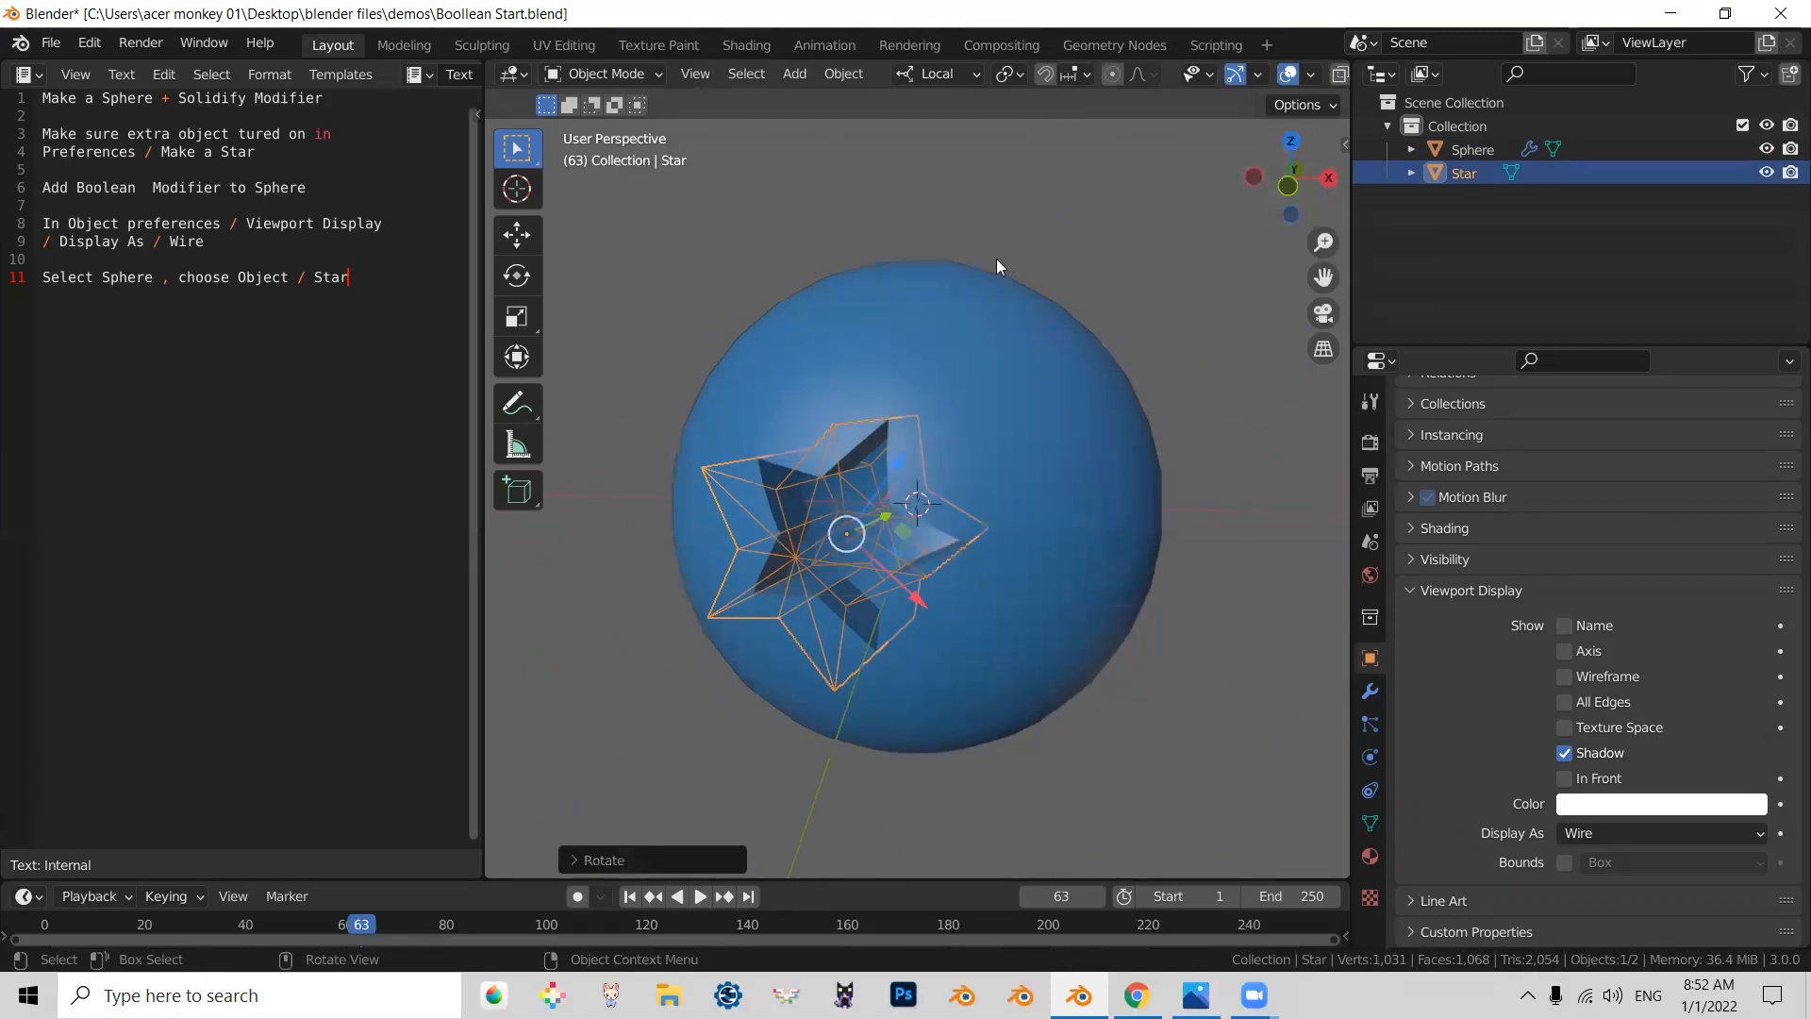